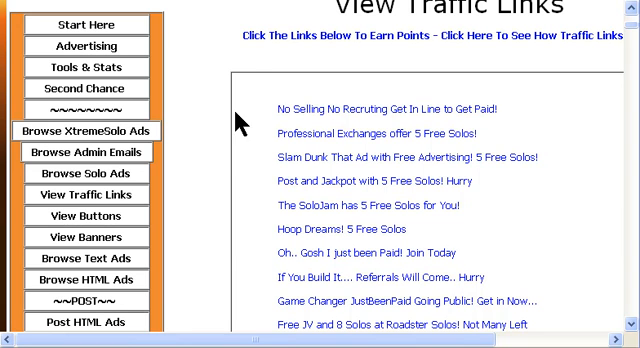
pyautogui.moveTo(380, 48)
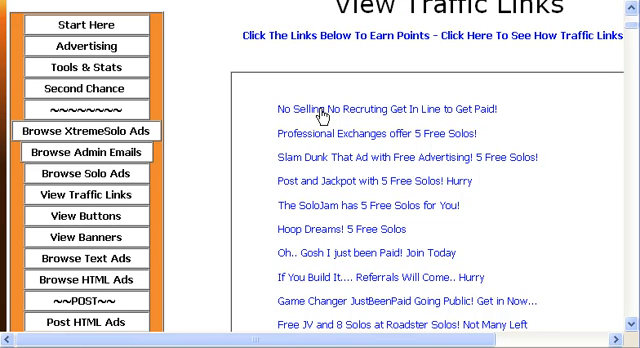
# Bring up the options for the first traffic link on the View Traffic Links page.
pyautogui.rightClick(316, 112)
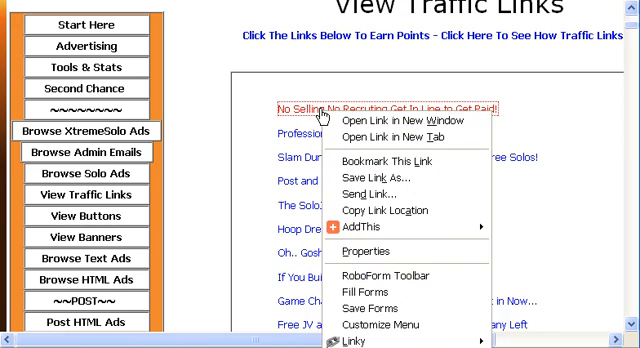
pyautogui.moveTo(372, 252)
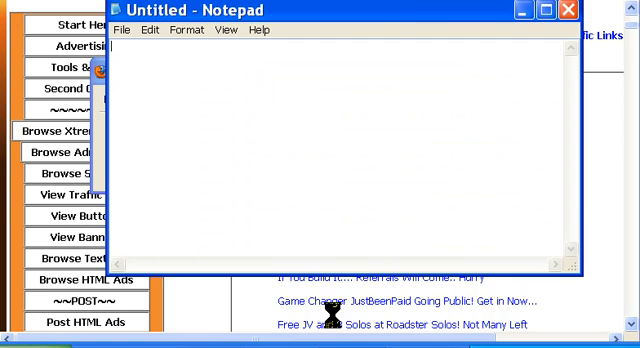
# Note ID 116 in Notepad and return to the traffic links page.
pyautogui.write('116')
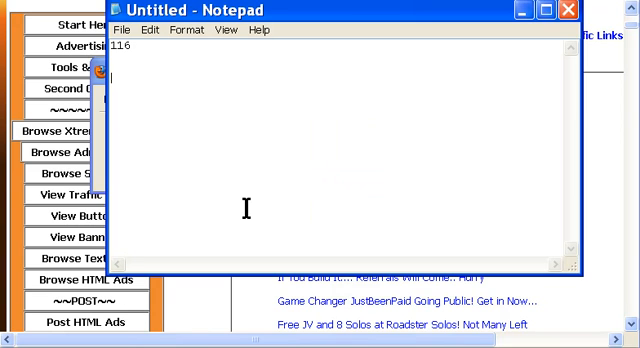
pyautogui.moveTo(200, 136)
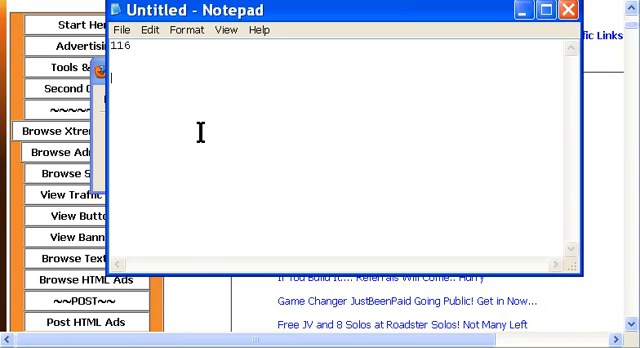
pyautogui.moveTo(176, 300)
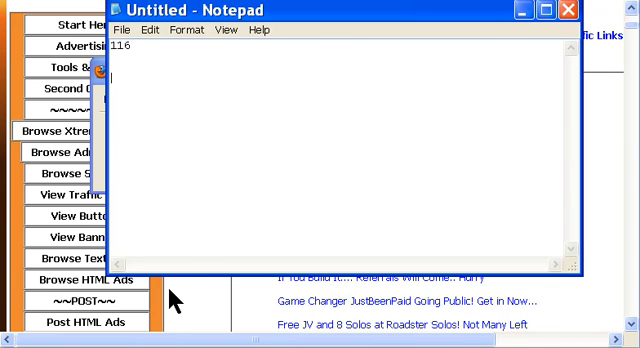
pyautogui.click(572, 10)
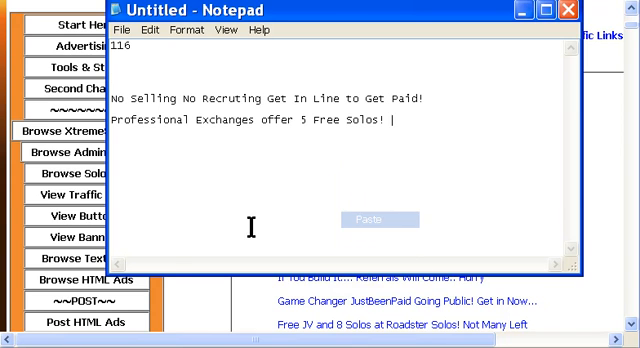
pyautogui.moveTo(192, 292)
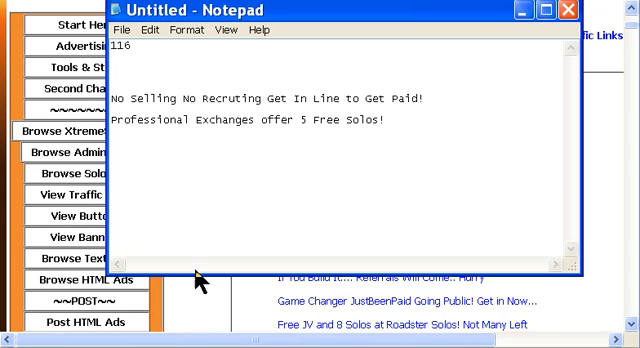
pyautogui.moveTo(238, 194)
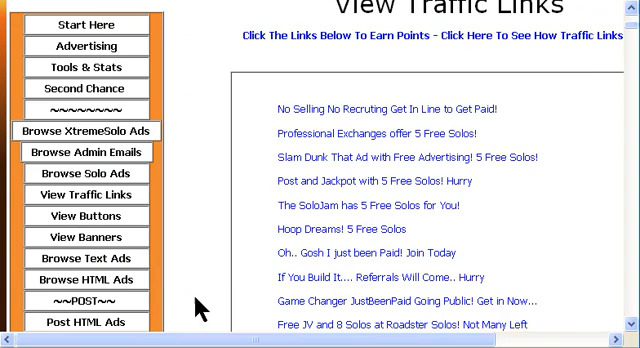
pyautogui.moveTo(184, 150)
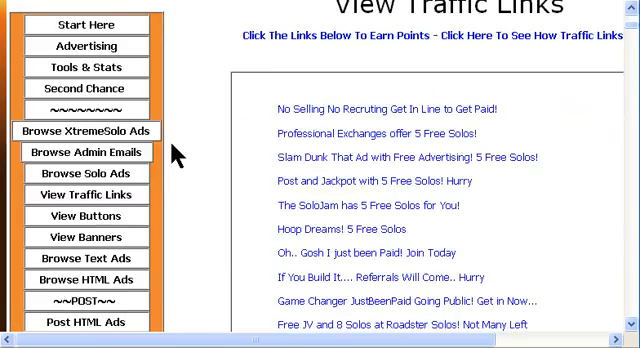
# Launch phpMyAdmin from the Databases section of the cPanel home page.
pyautogui.scroll(-3)
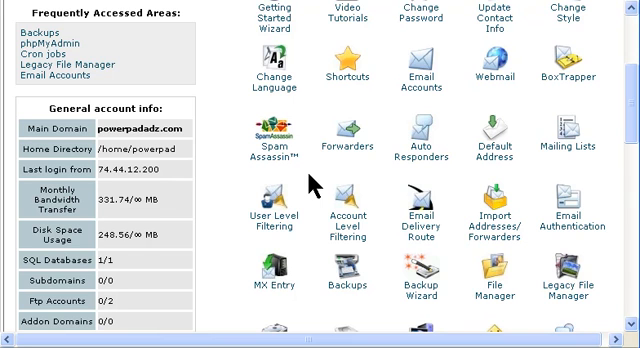
pyautogui.scroll(-3)
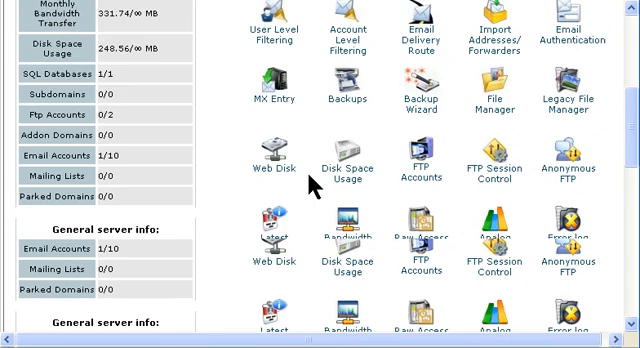
pyautogui.scroll(-3)
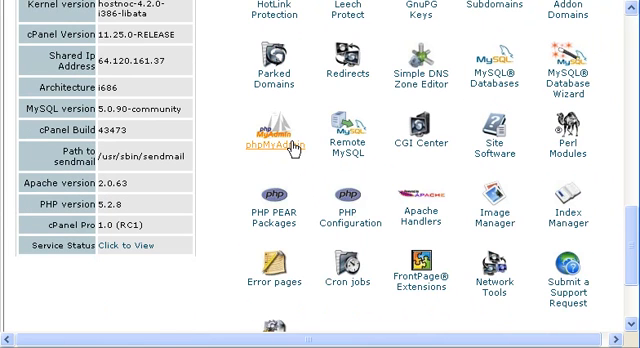
pyautogui.click(272, 144)
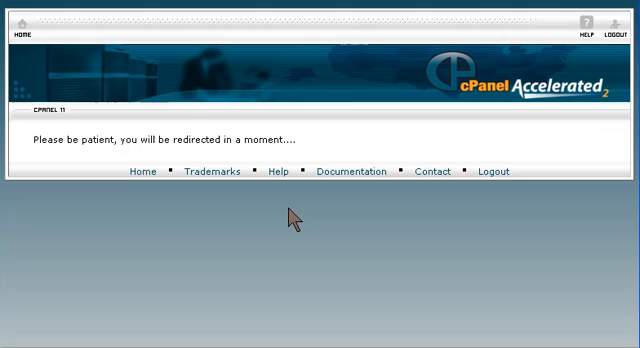
pyautogui.moveTo(332, 124)
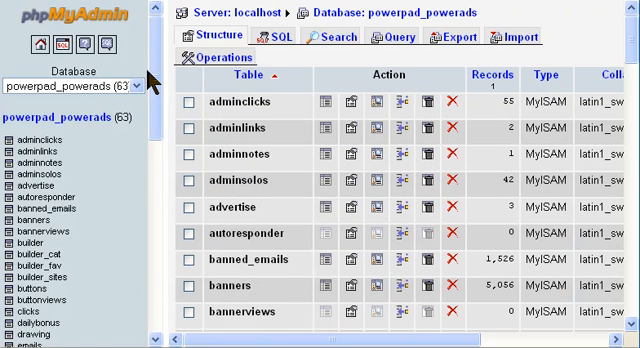
# Scroll the powerpad_powerads table list down toward the tlinks table.
pyautogui.scroll(-3)
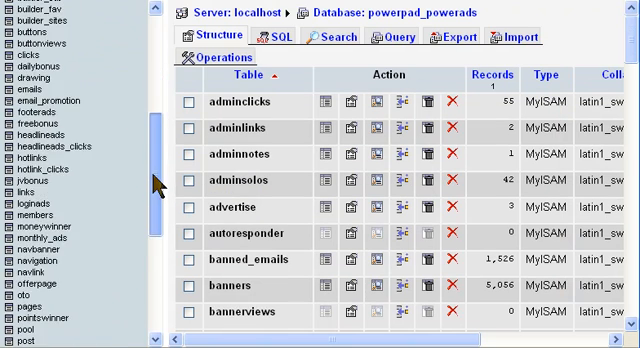
pyautogui.scroll(-3)
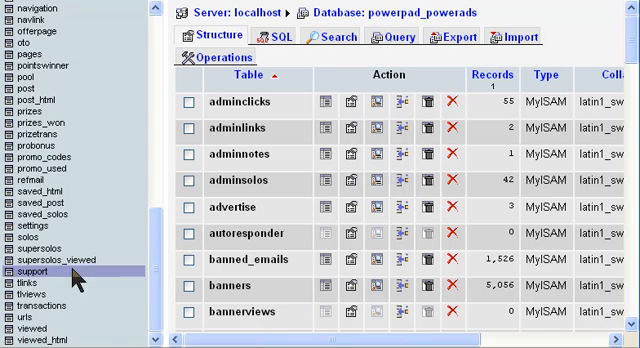
pyautogui.moveTo(36, 286)
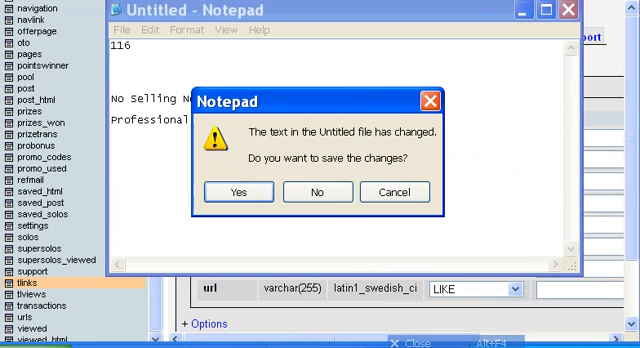
# Discard the untitled note and copy the site name ultratextadsite from the saved notes.
pyautogui.click(316, 192)
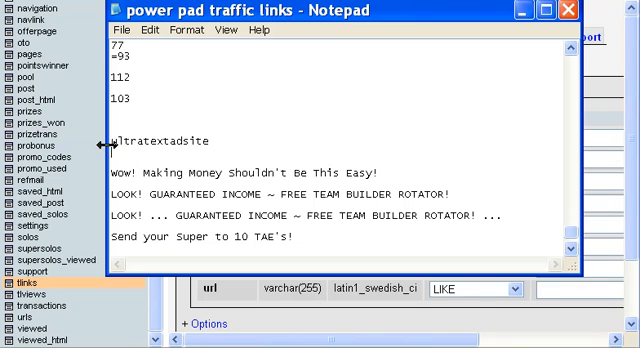
pyautogui.doubleClick(156, 140)
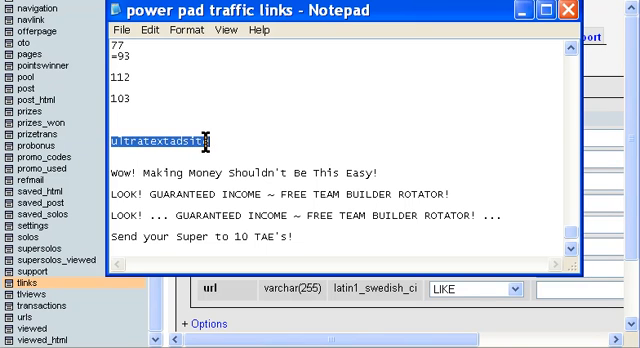
pyautogui.rightClick(204, 138)
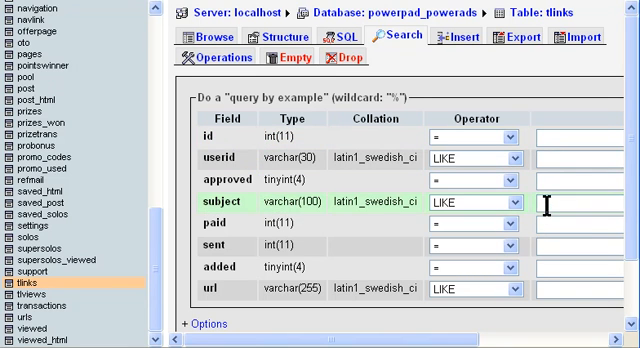
# Search the tlinks table for subjects matching ultratextadsite.
pyautogui.write('ultratextadsite')
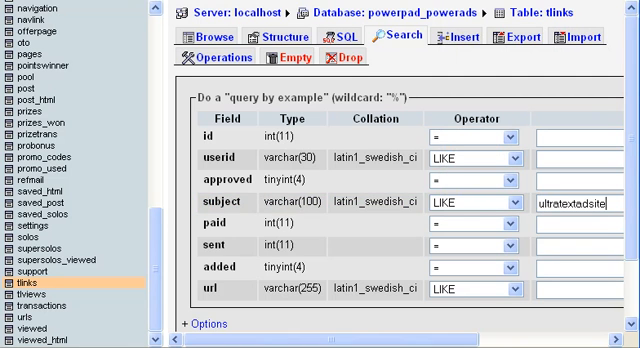
pyautogui.hscroll(3)
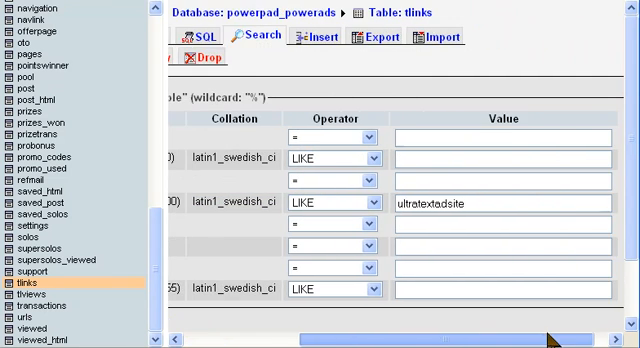
pyautogui.scroll(-3)
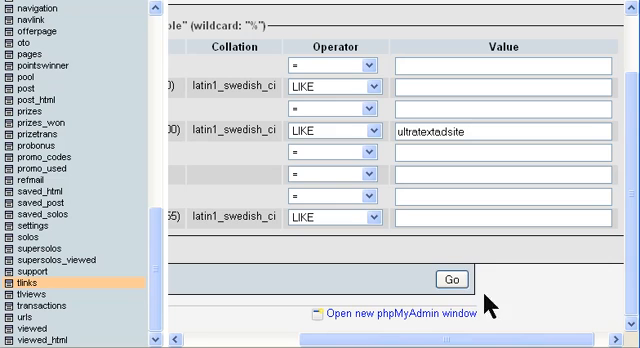
pyautogui.click(448, 280)
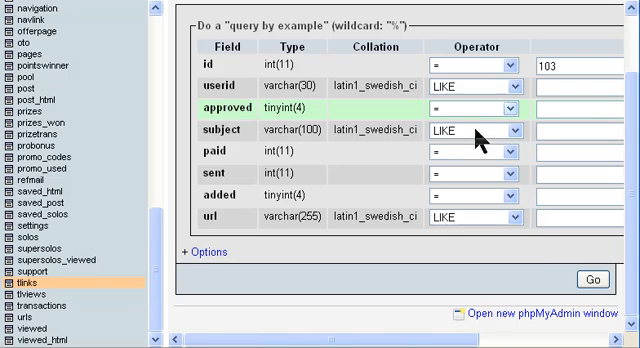
# Run the lookup for record ID 103, which returns no rows.
pyautogui.click(592, 278)
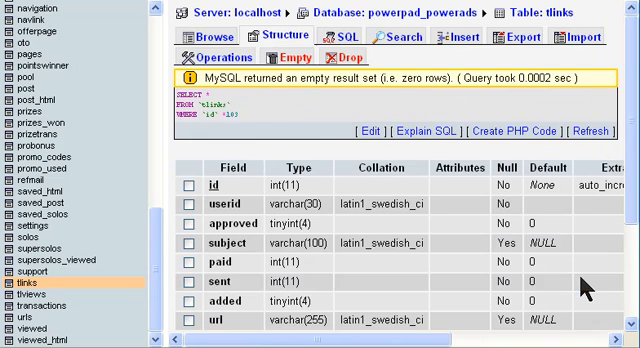
pyautogui.scroll(-3)
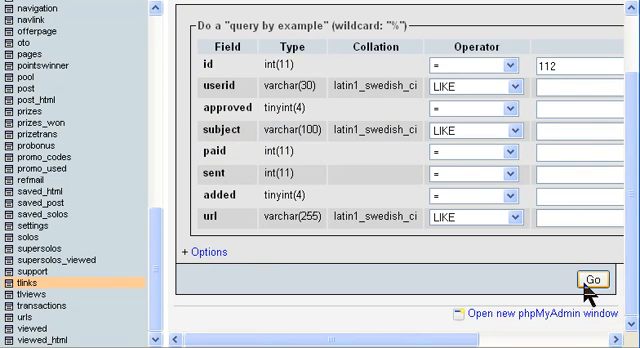
# Look up record ID 112, delete it with confirmation, and return to the Search form.
pyautogui.click(592, 278)
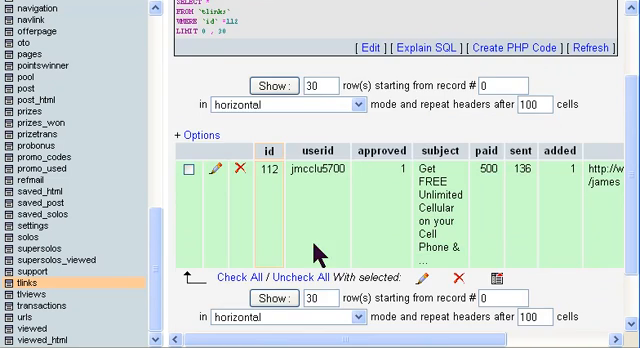
pyautogui.click(190, 168)
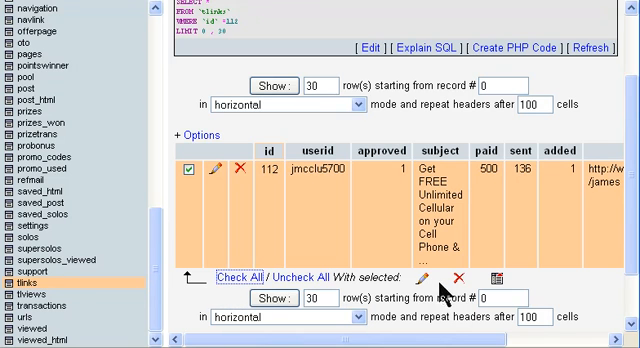
pyautogui.moveTo(456, 288)
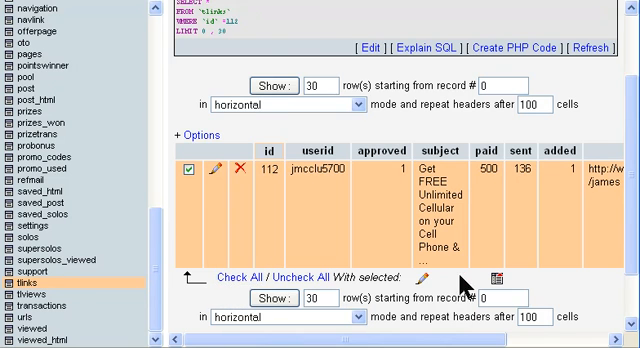
pyautogui.click(214, 180)
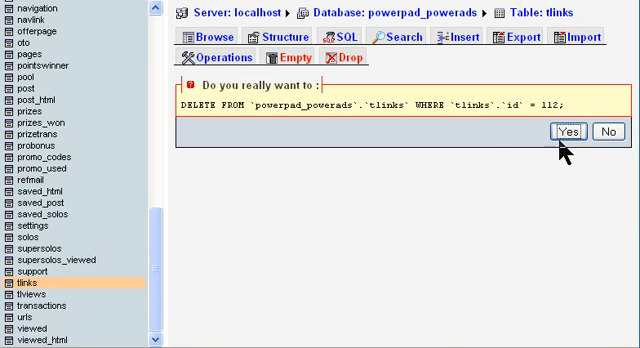
pyautogui.click(564, 132)
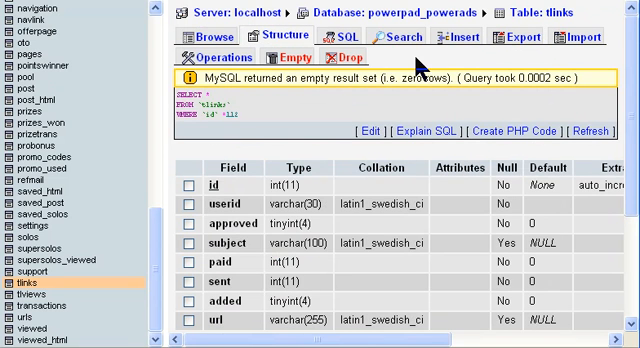
pyautogui.click(388, 36)
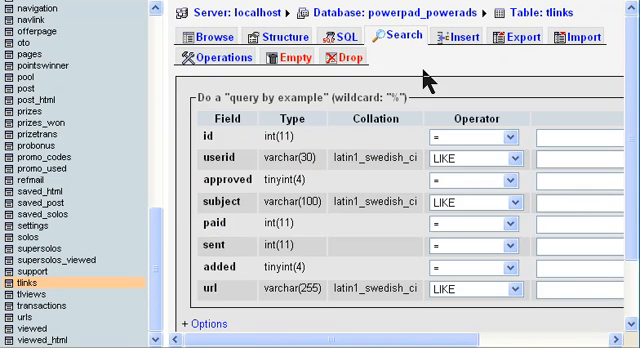
pyautogui.moveTo(428, 80)
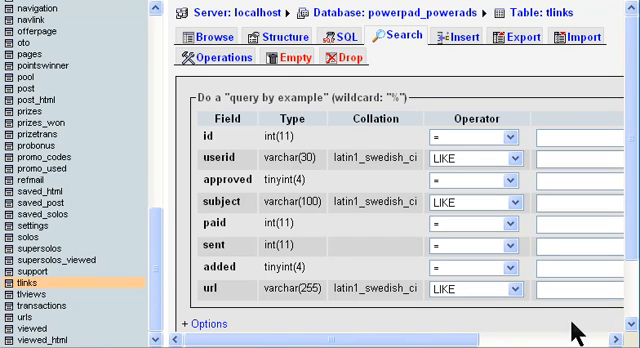
pyautogui.moveTo(578, 330)
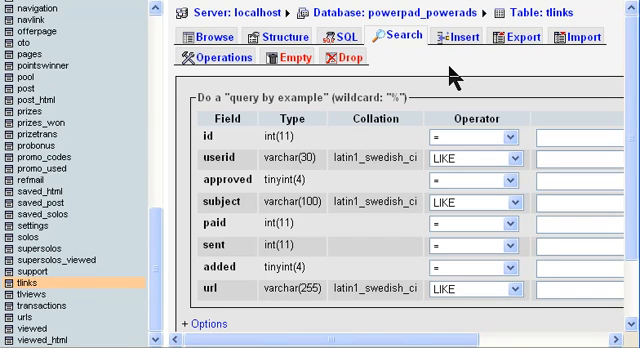
pyautogui.moveTo(176, 124)
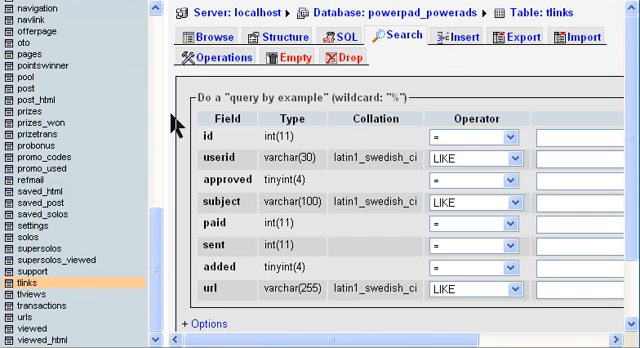
pyautogui.moveTo(172, 118)
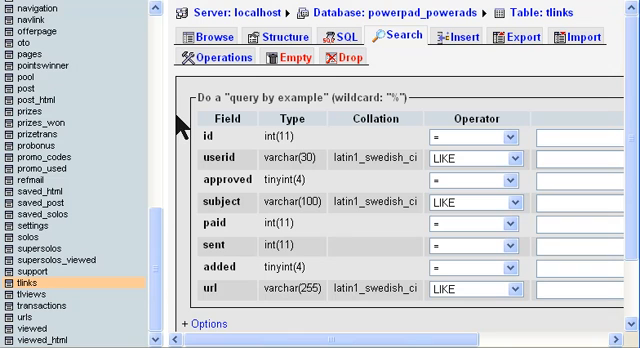
pyautogui.moveTo(184, 128)
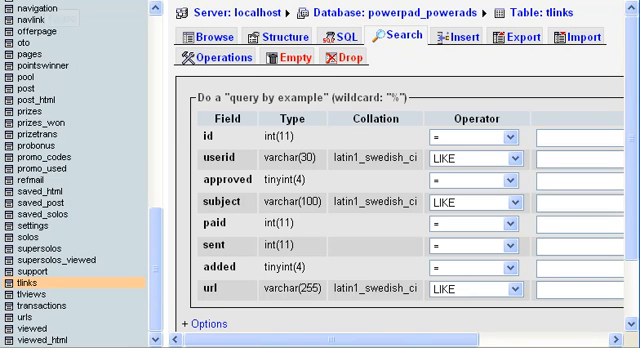